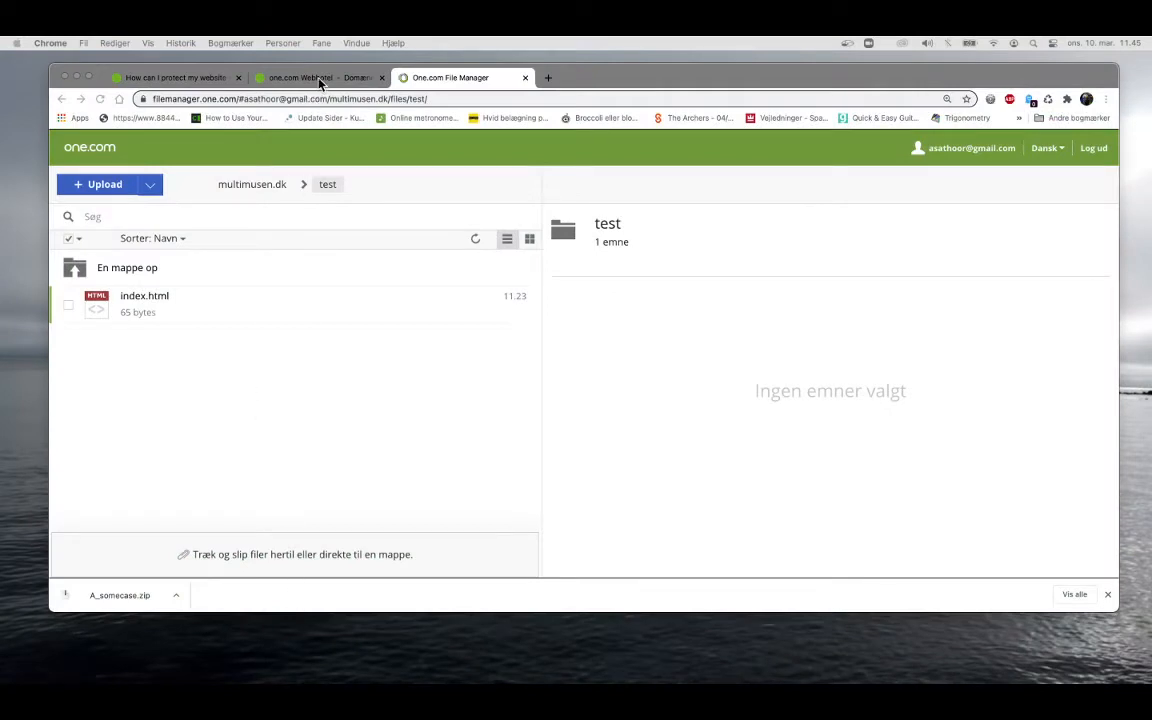
Step: Show the multimusen.dk Control Panel dashboard scrolled down to its Tjenester services
click(310, 77)
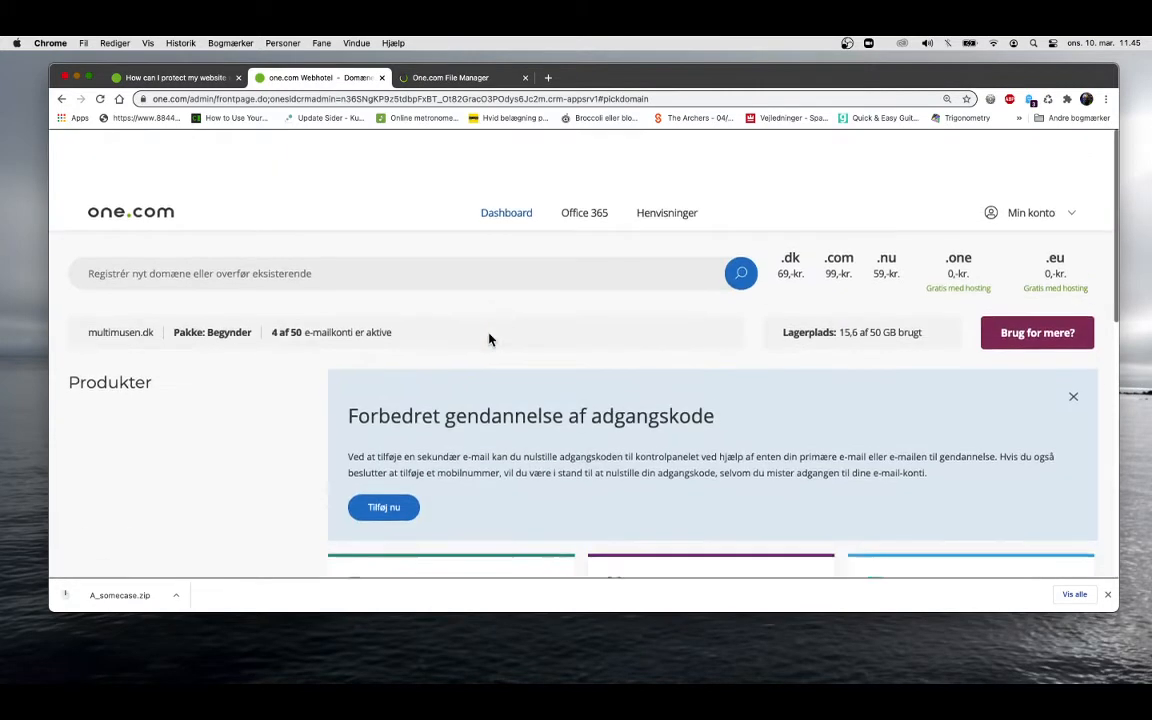
scroll(down, 3)
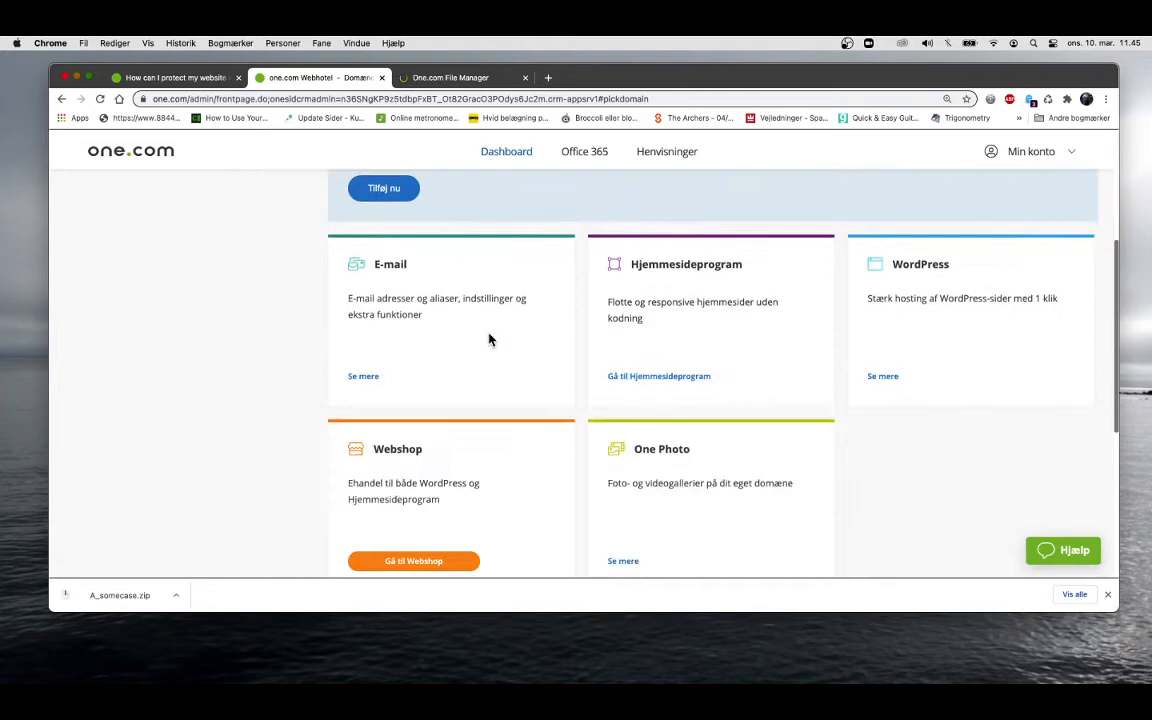
scroll(down, 3)
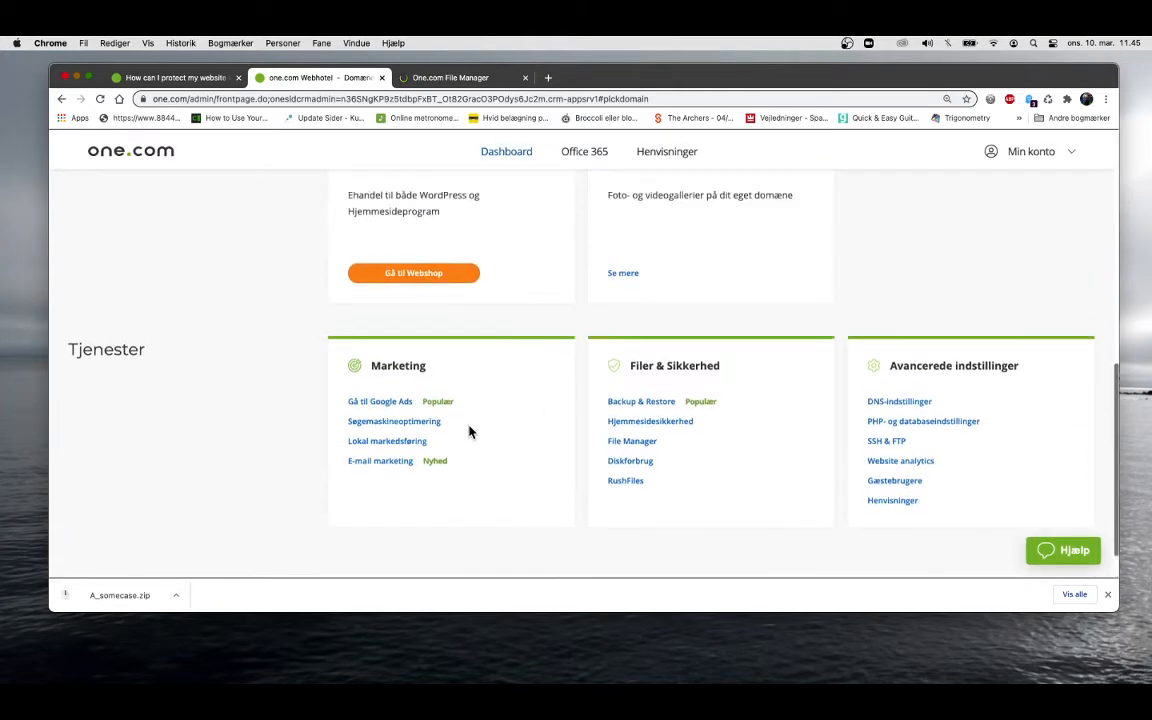
scroll(down, 3)
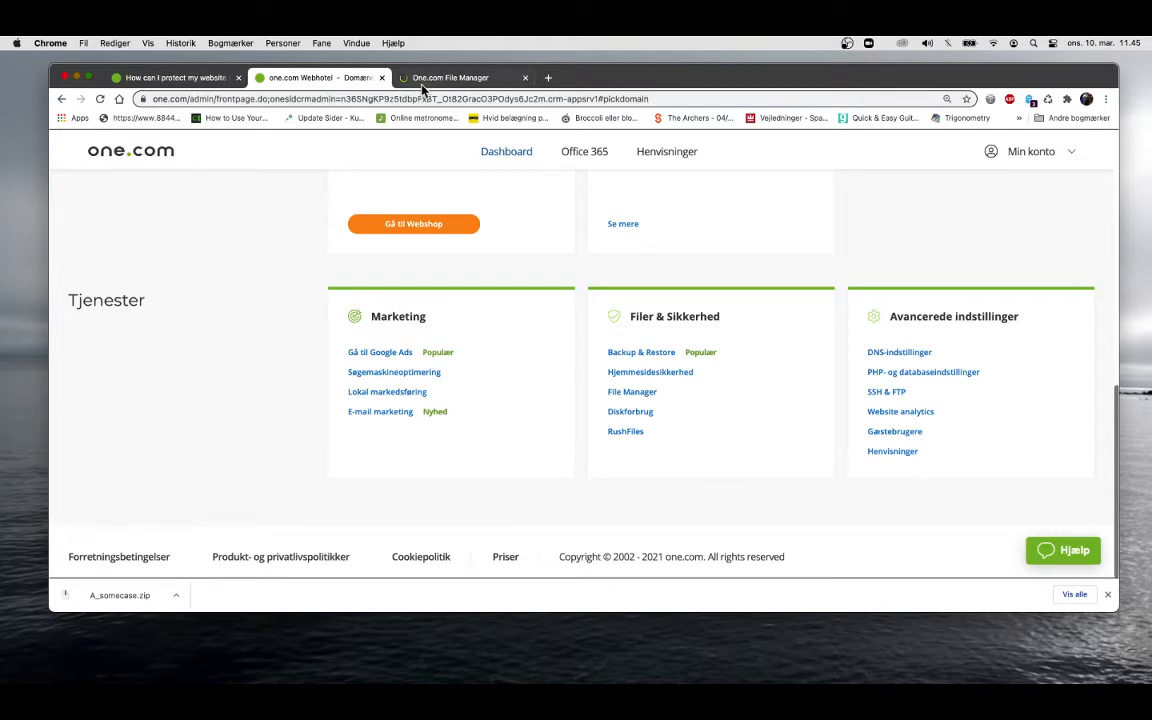
Step: Return to the File Manager showing the test folder with index.html
click(460, 77)
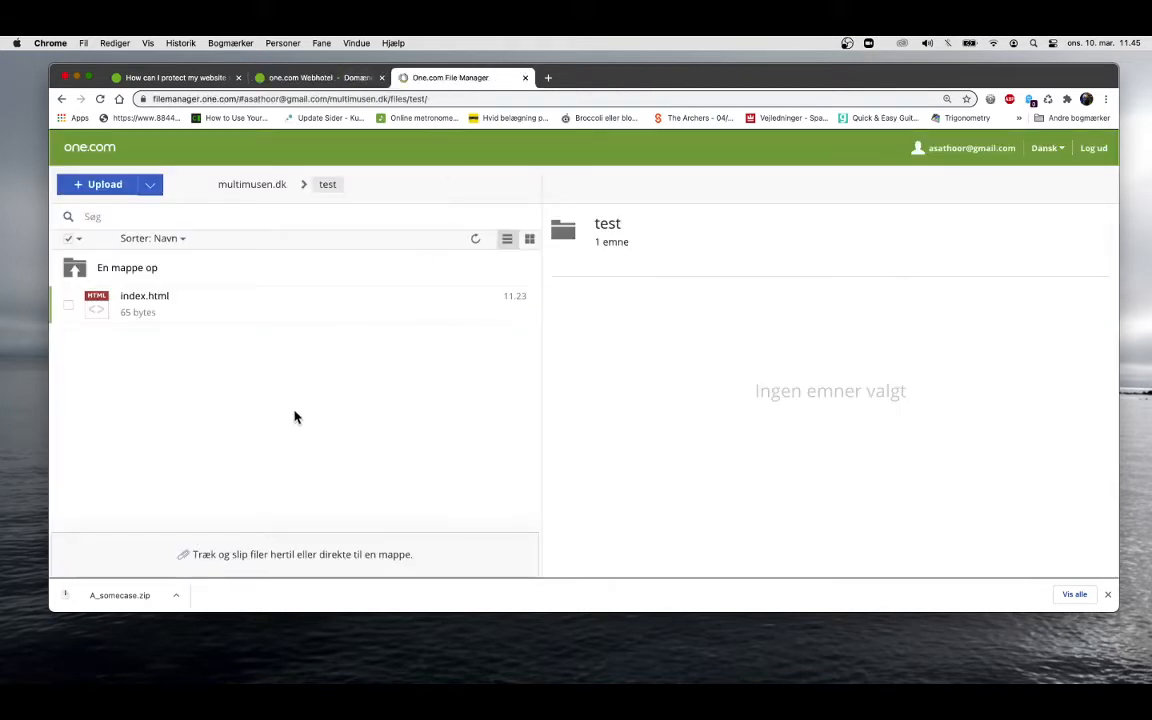
mouse_move(320, 188)
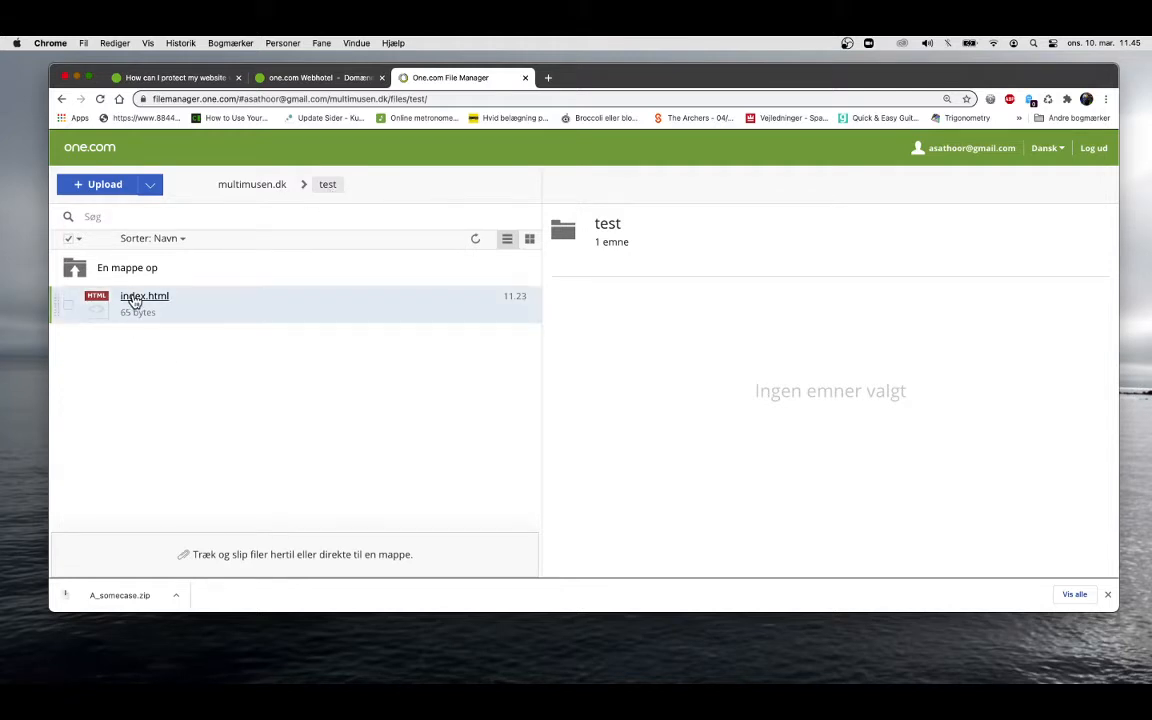
mouse_move(149, 390)
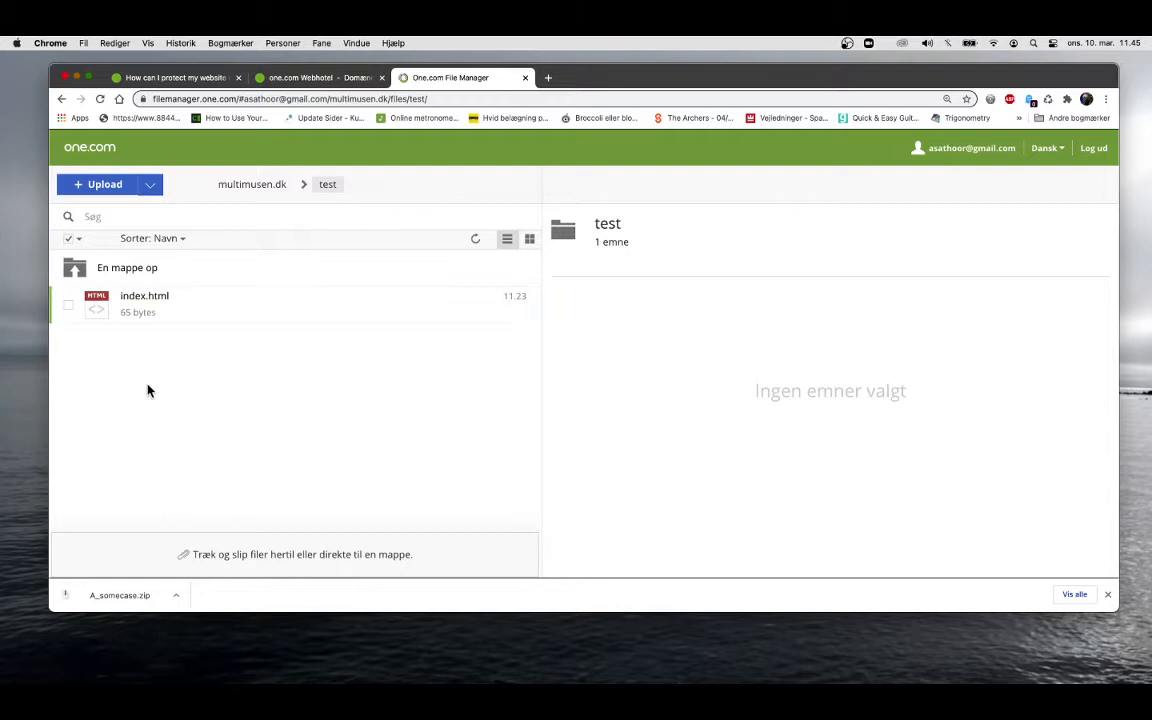
mouse_move(113, 340)
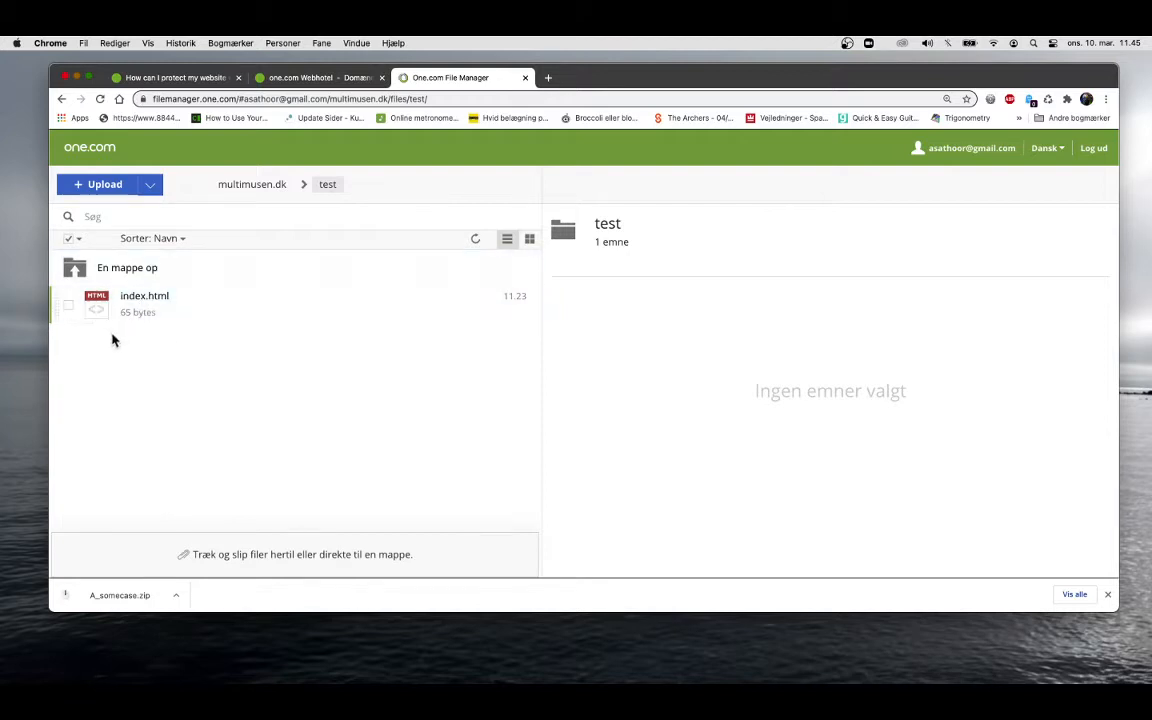
mouse_move(244, 430)
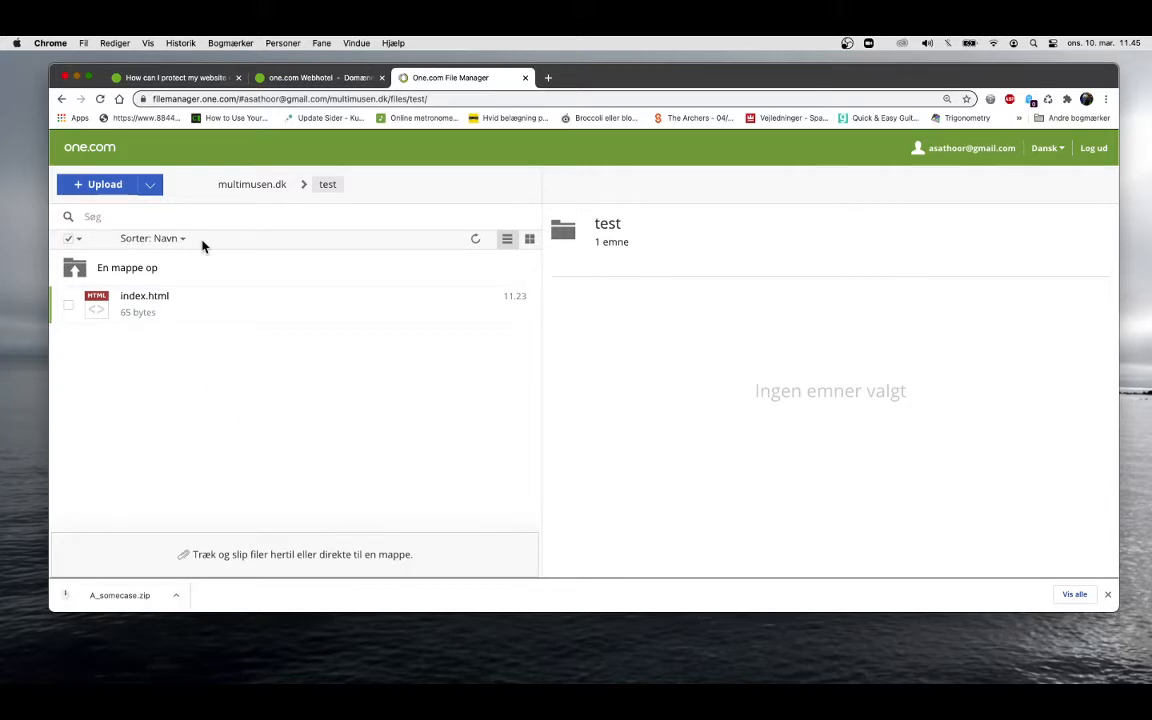
mouse_move(253, 354)
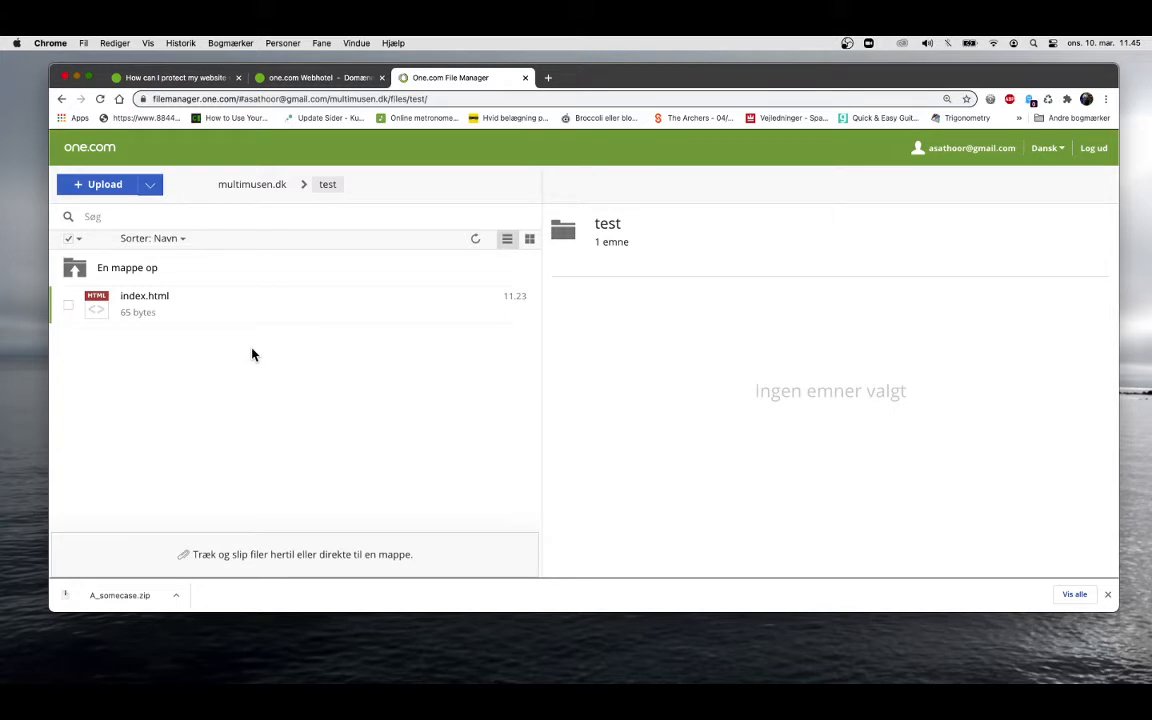
mouse_move(167, 202)
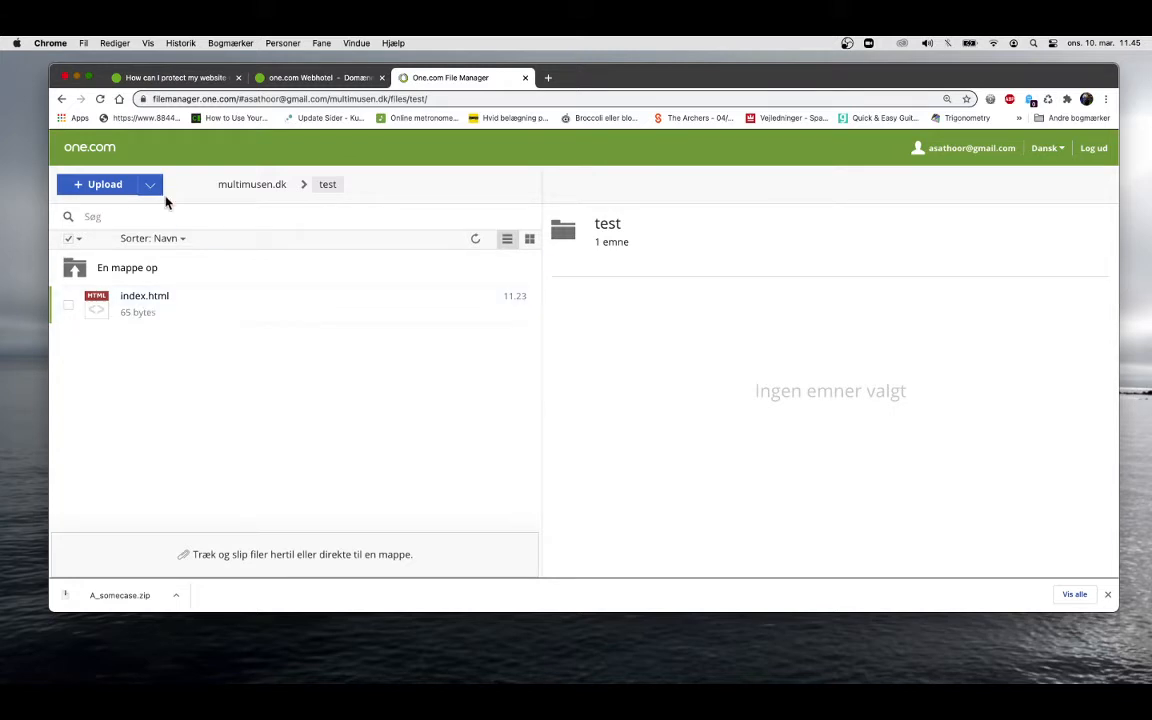
Step: Make the test folder a Sikker mappe, generating .htaccess and .htpasswd
click(150, 184)
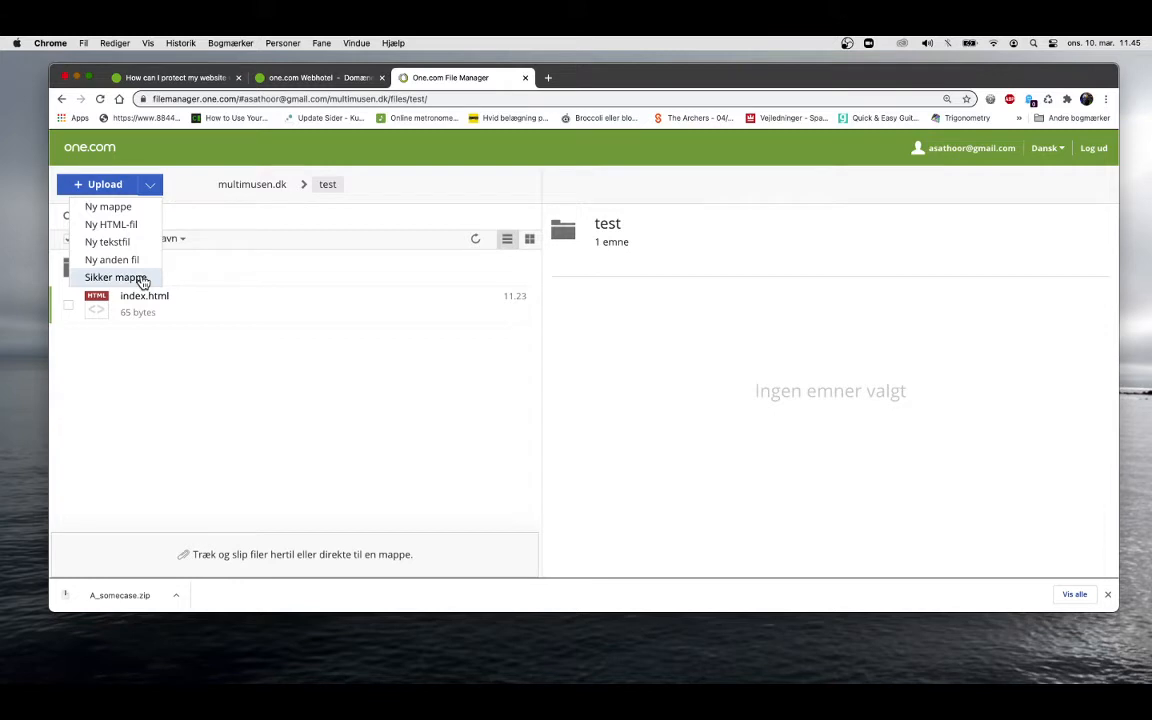
click(113, 277)
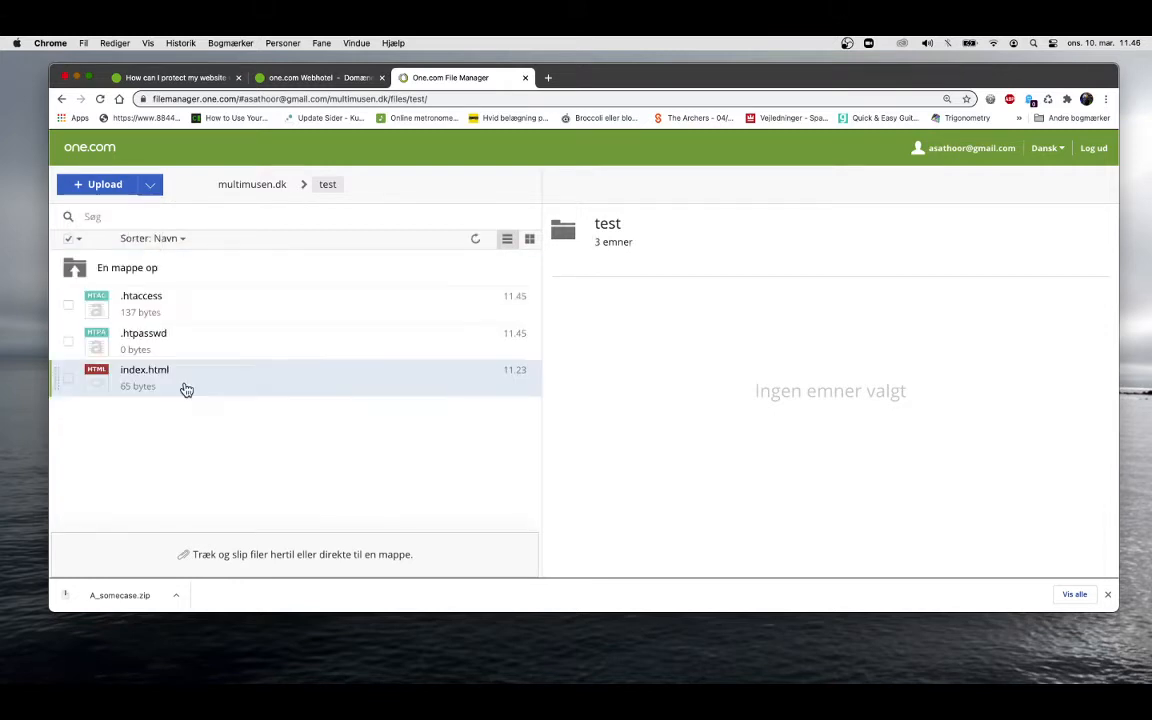
mouse_move(197, 307)
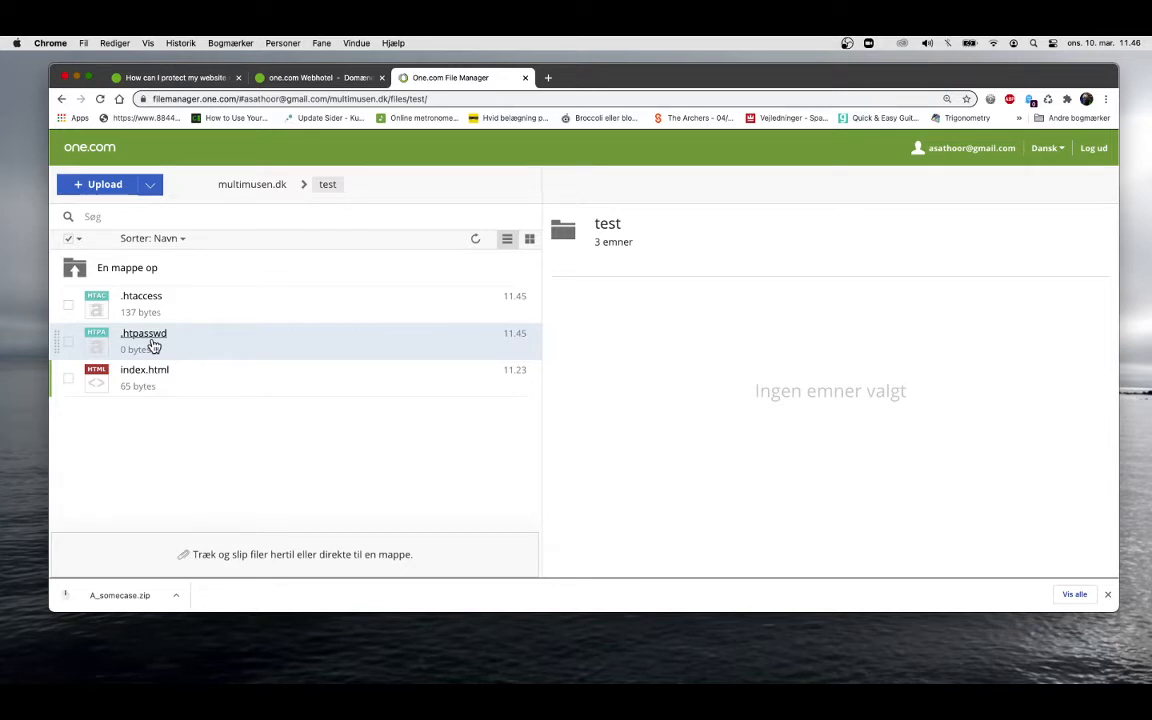
mouse_move(150, 301)
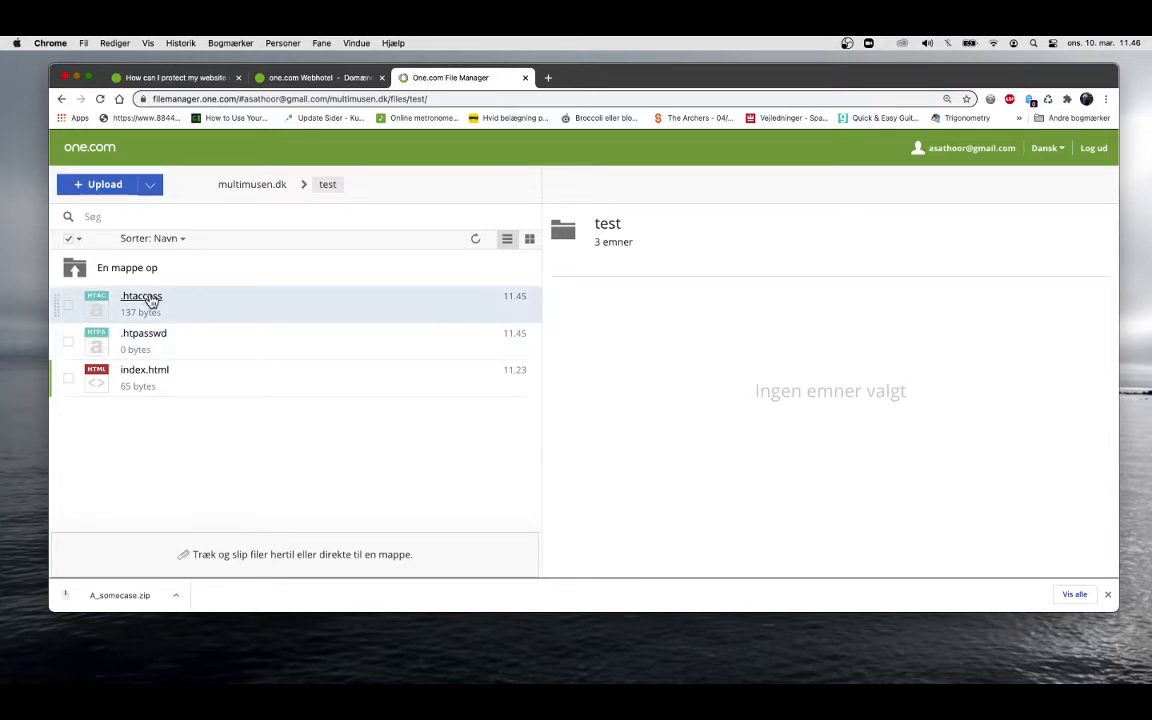
Step: Set the .htaccess prompt text to 'Please enter name and password' and save it
click(141, 296)
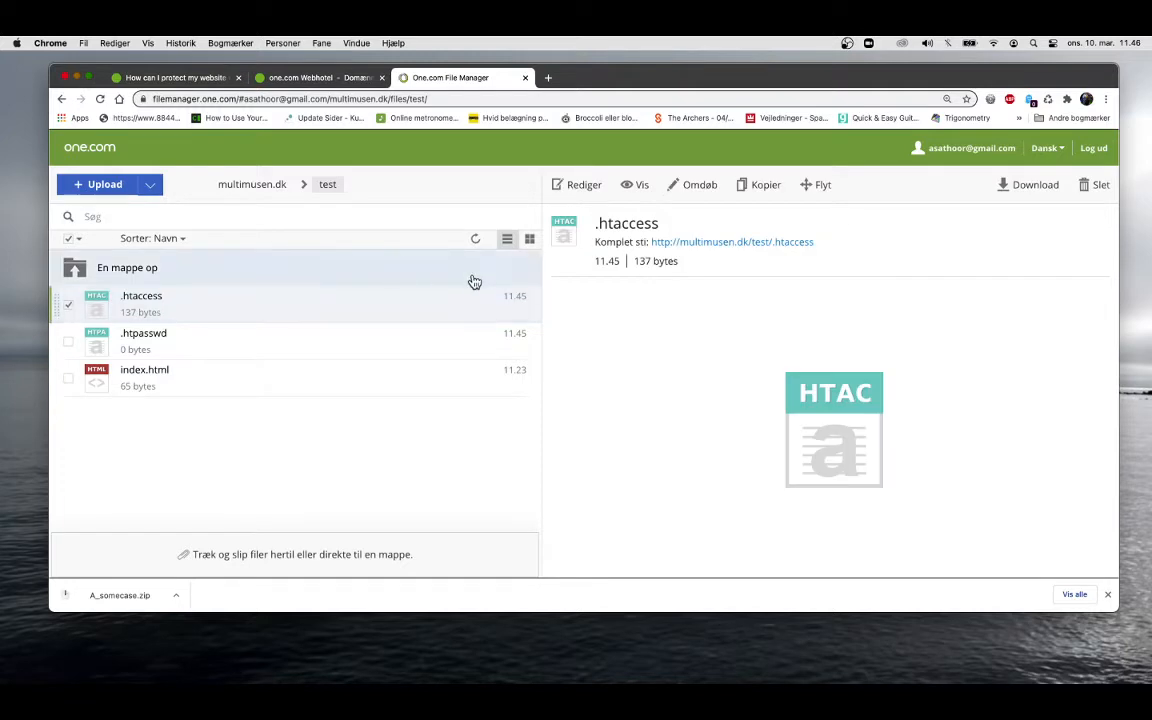
click(584, 184)
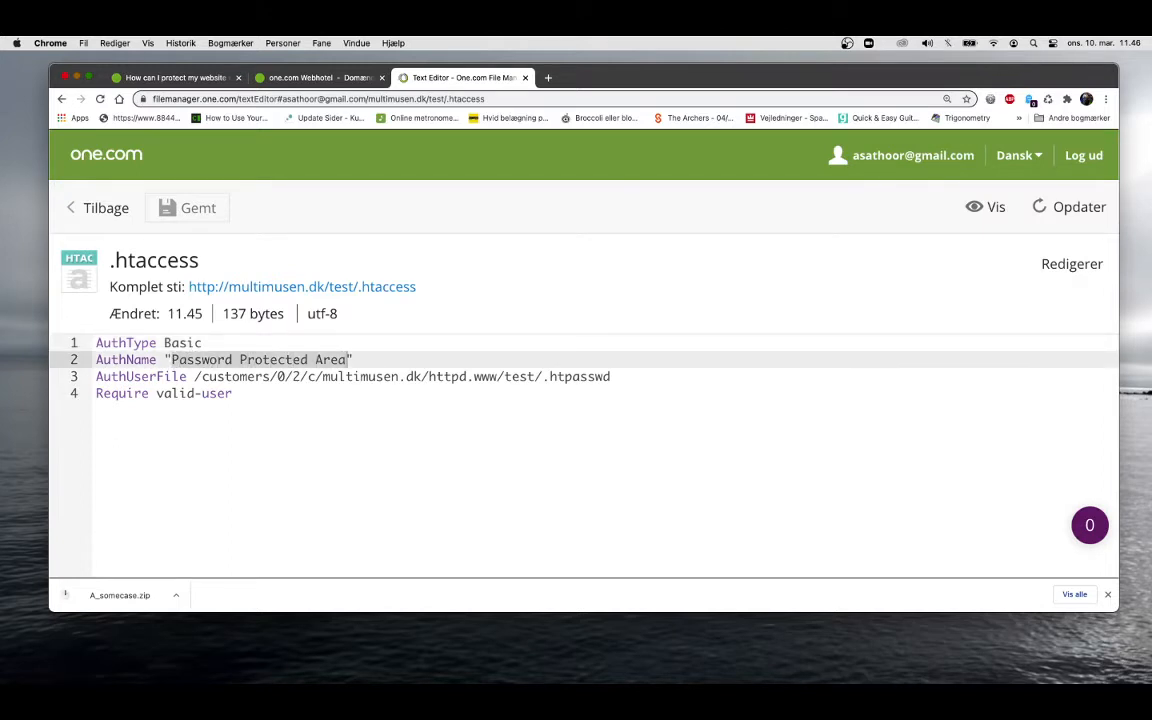
text(Please enter name and pass")
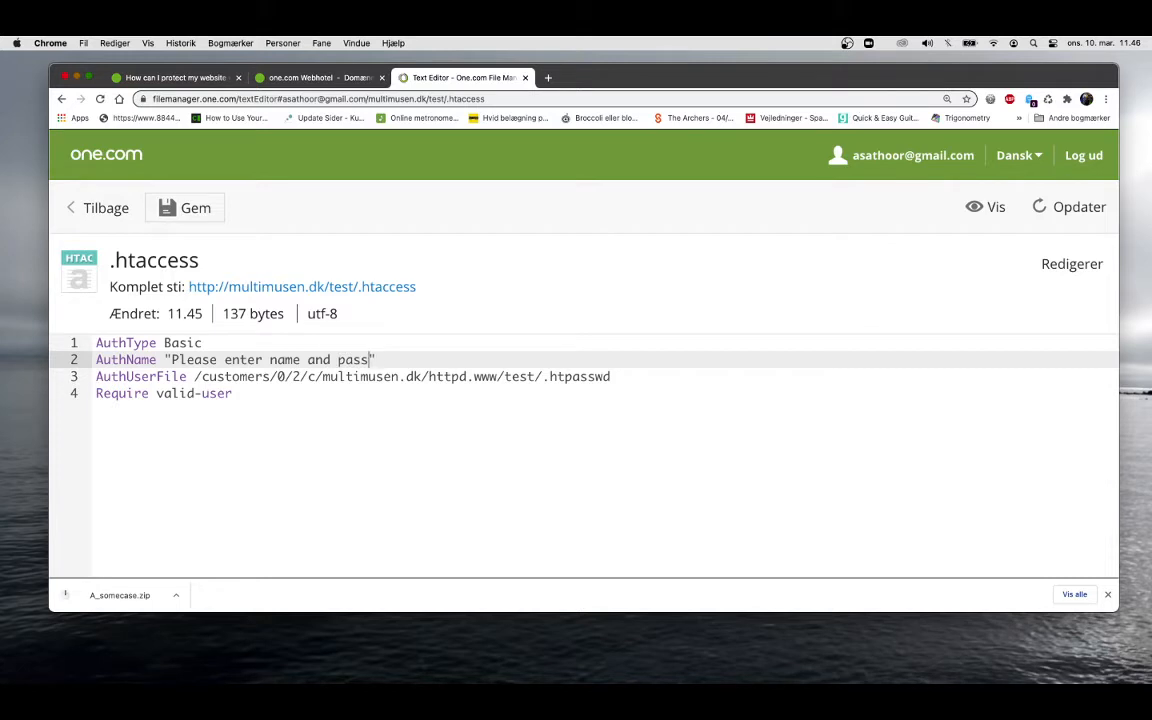
text(word)
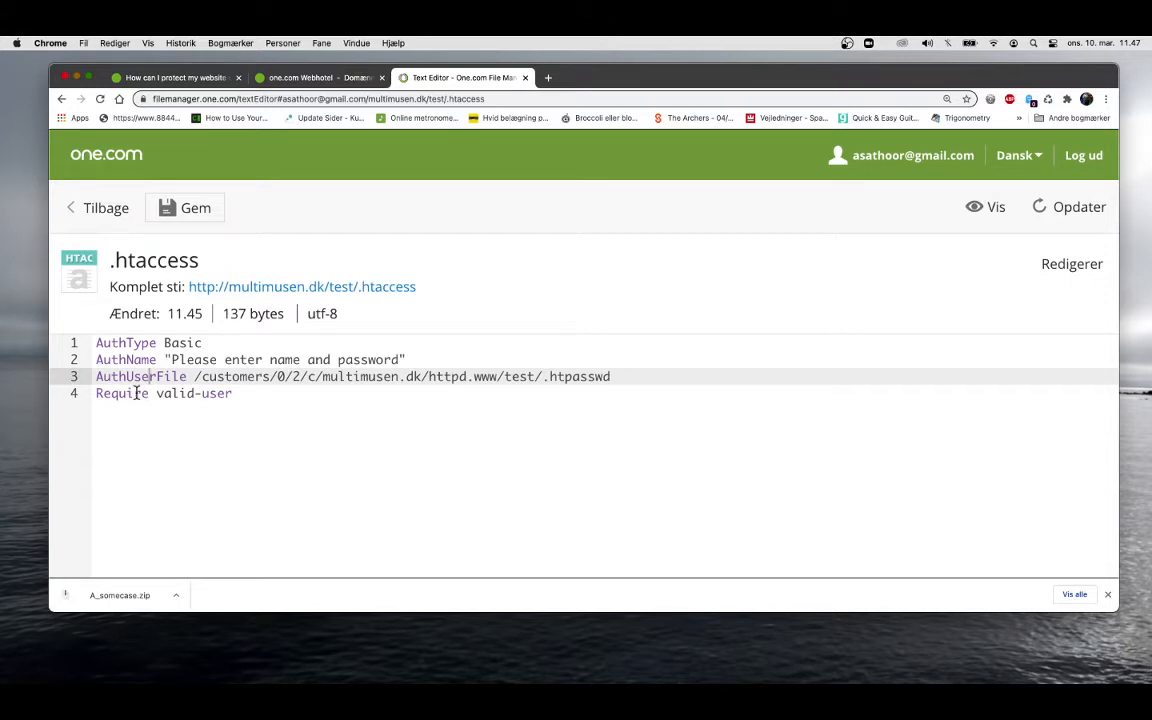
mouse_move(175, 394)
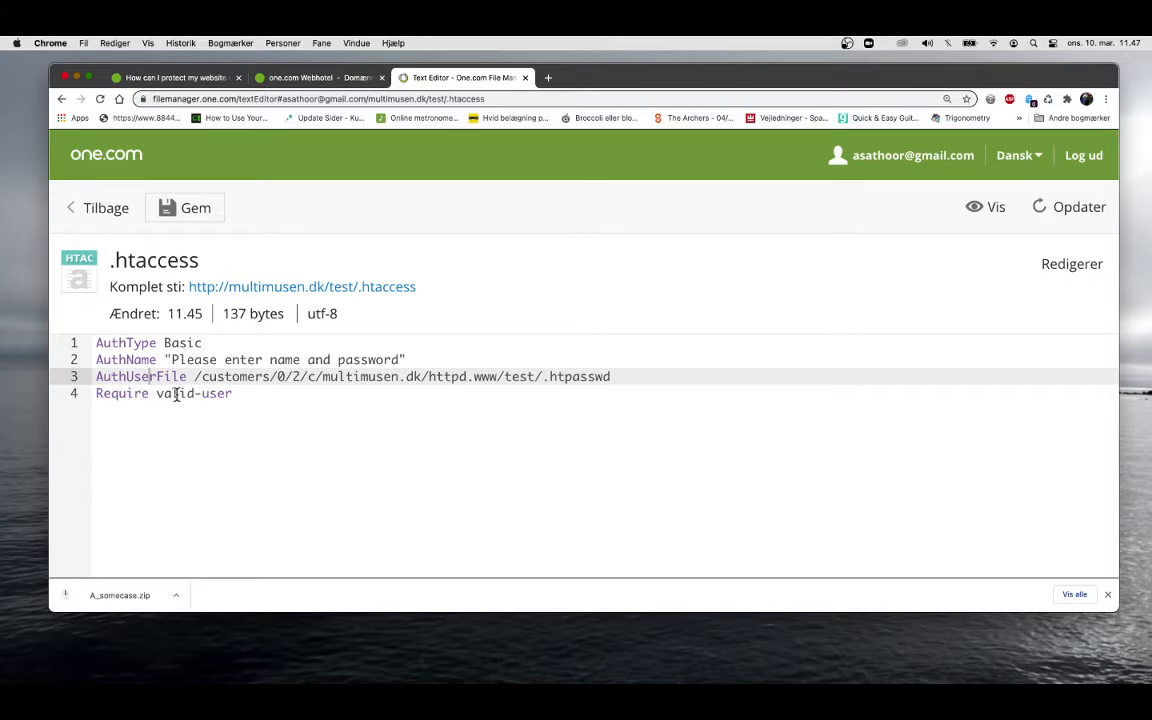
mouse_move(386, 376)
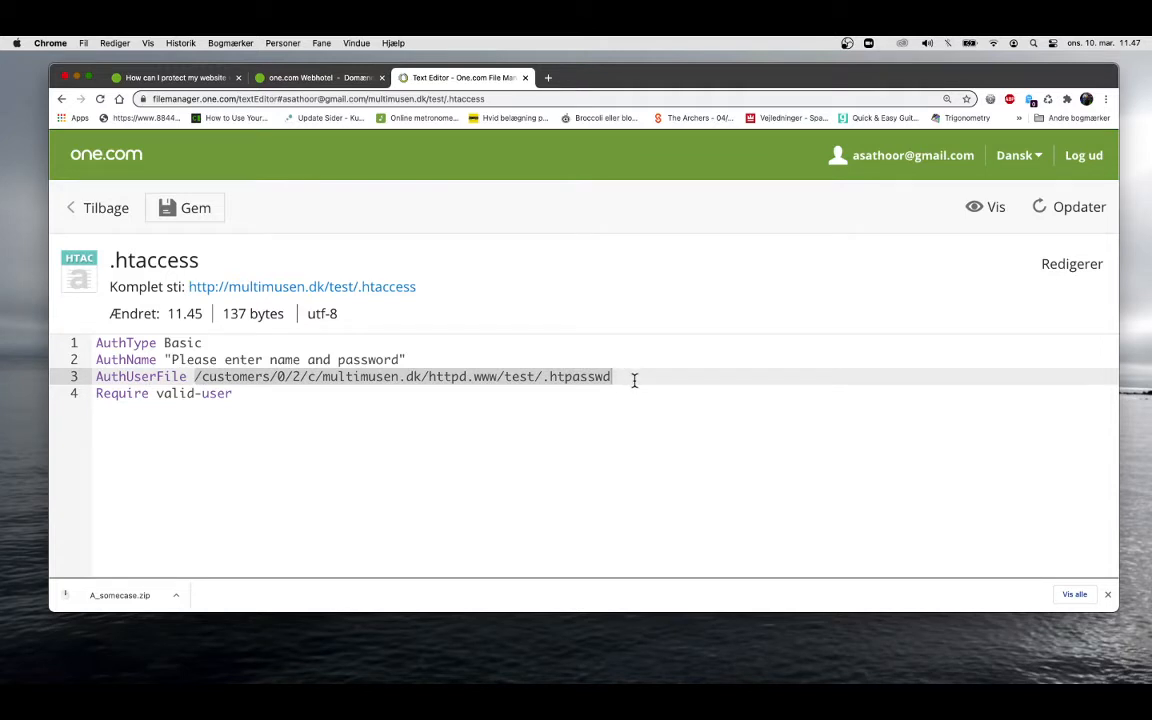
mouse_move(285, 396)
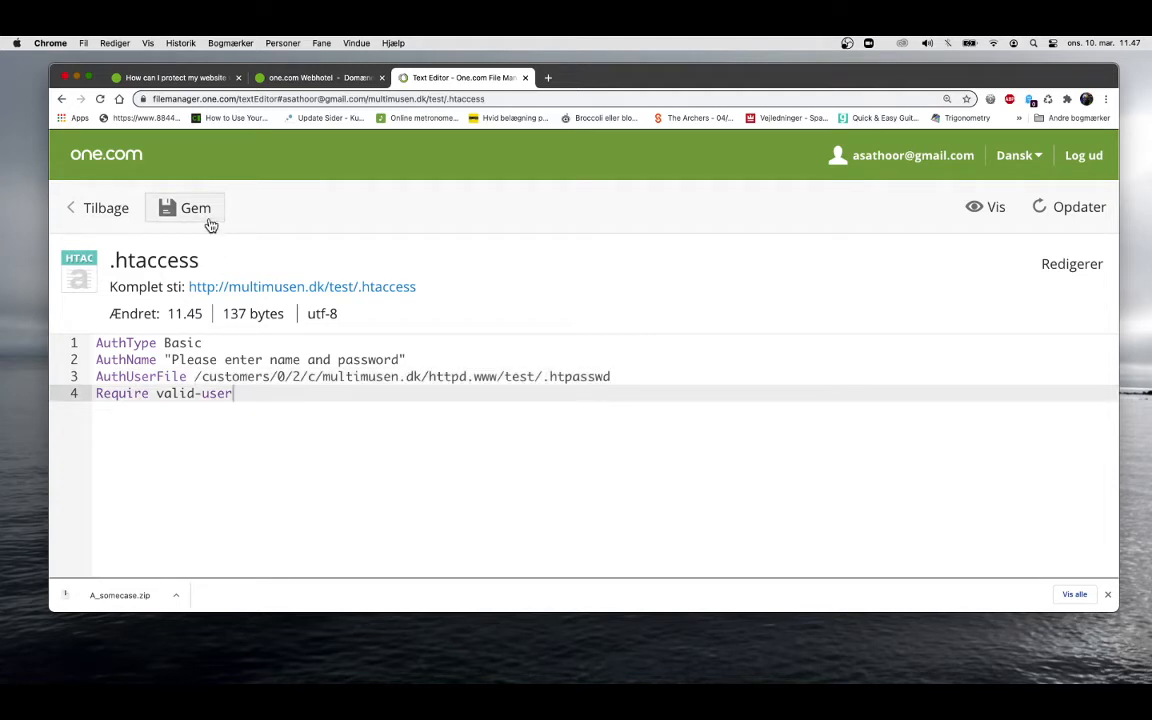
click(186, 208)
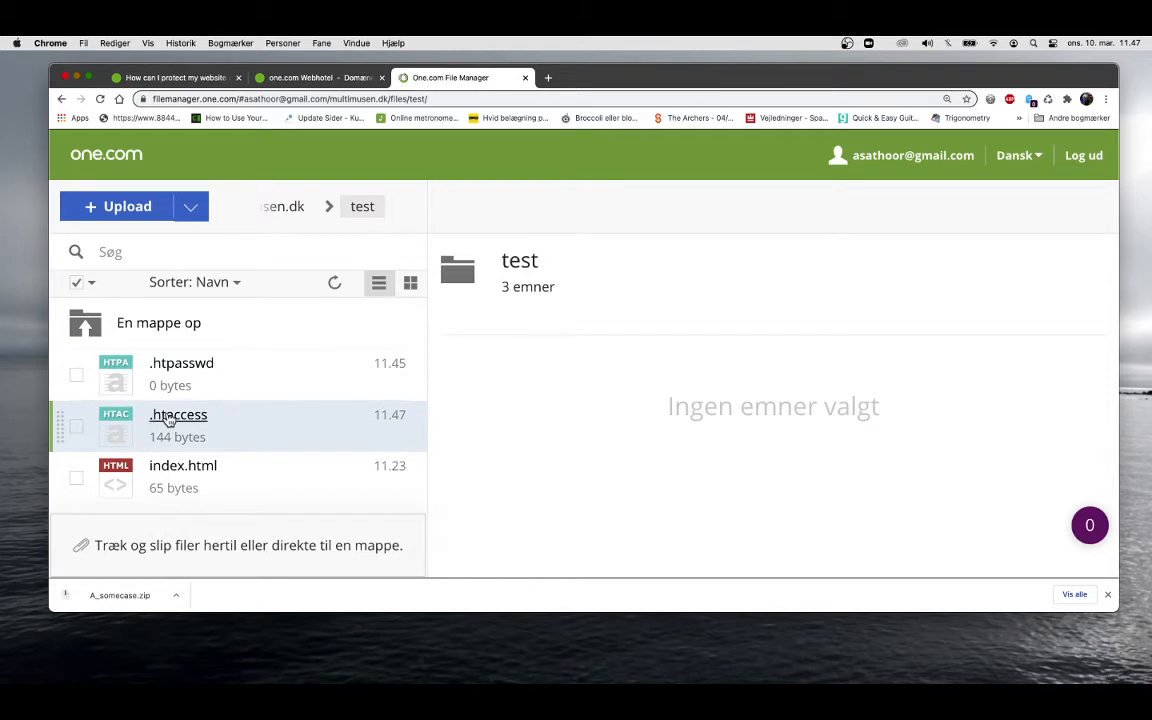
mouse_move(168, 405)
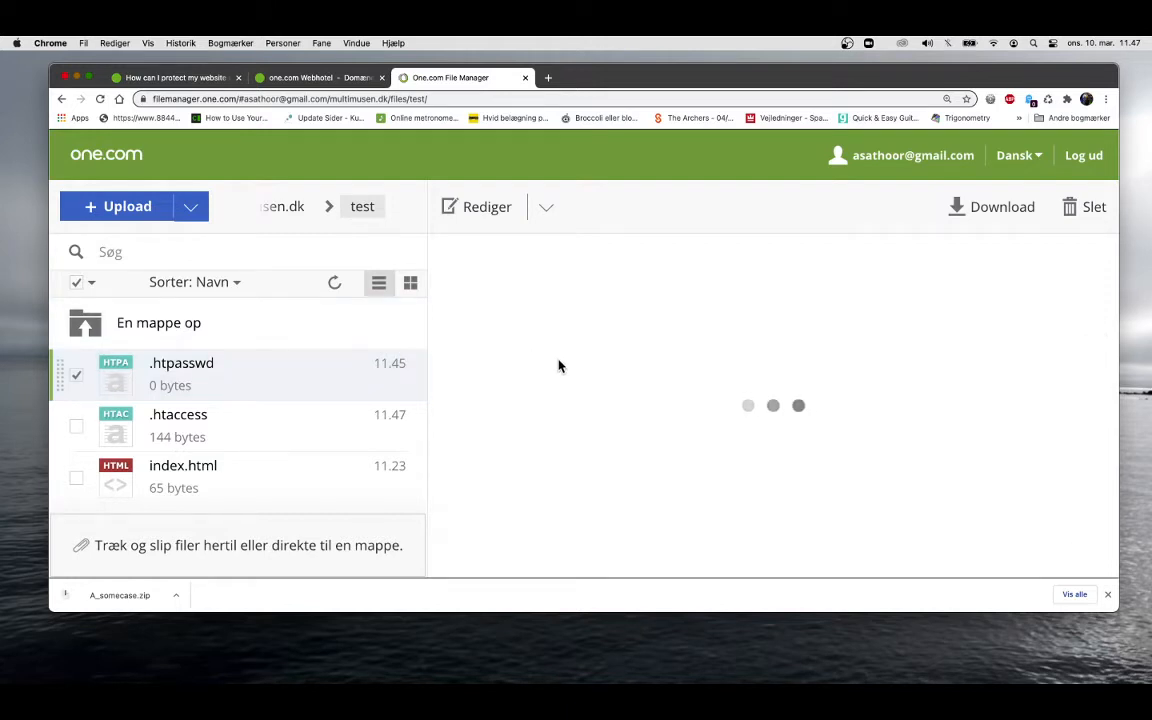
mouse_move(530, 333)
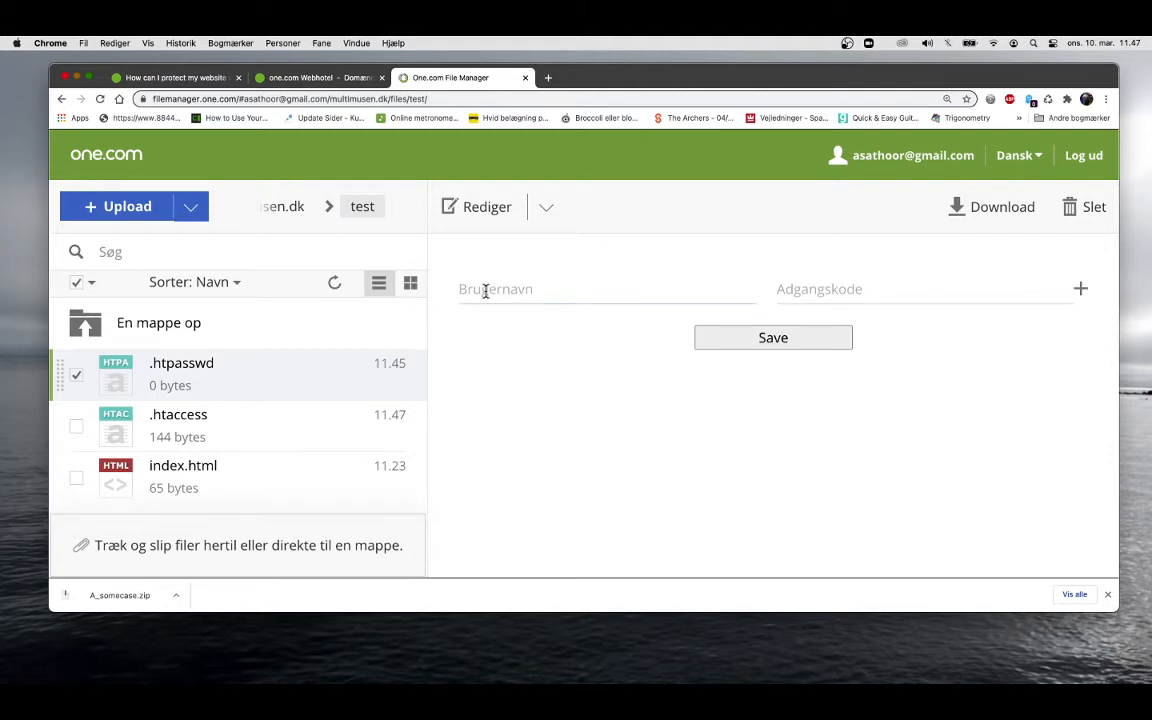
Step: Add user Gandalf with a password to .htpasswd and save
click(595, 290)
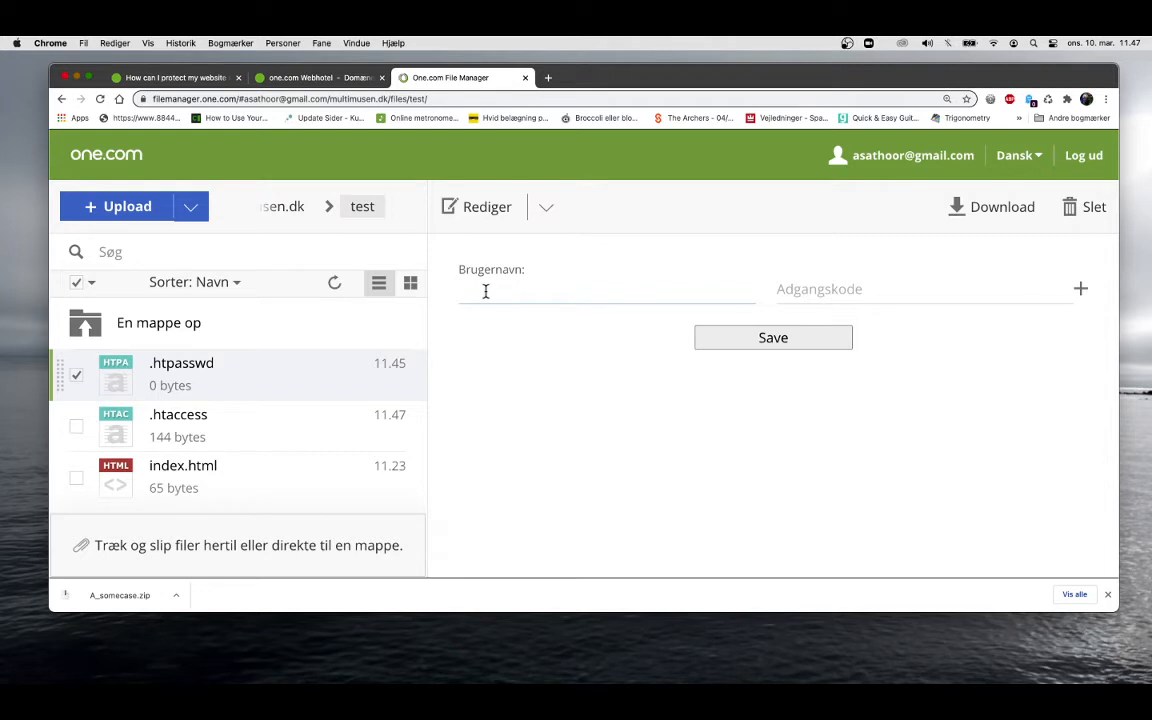
text(Gandalf)
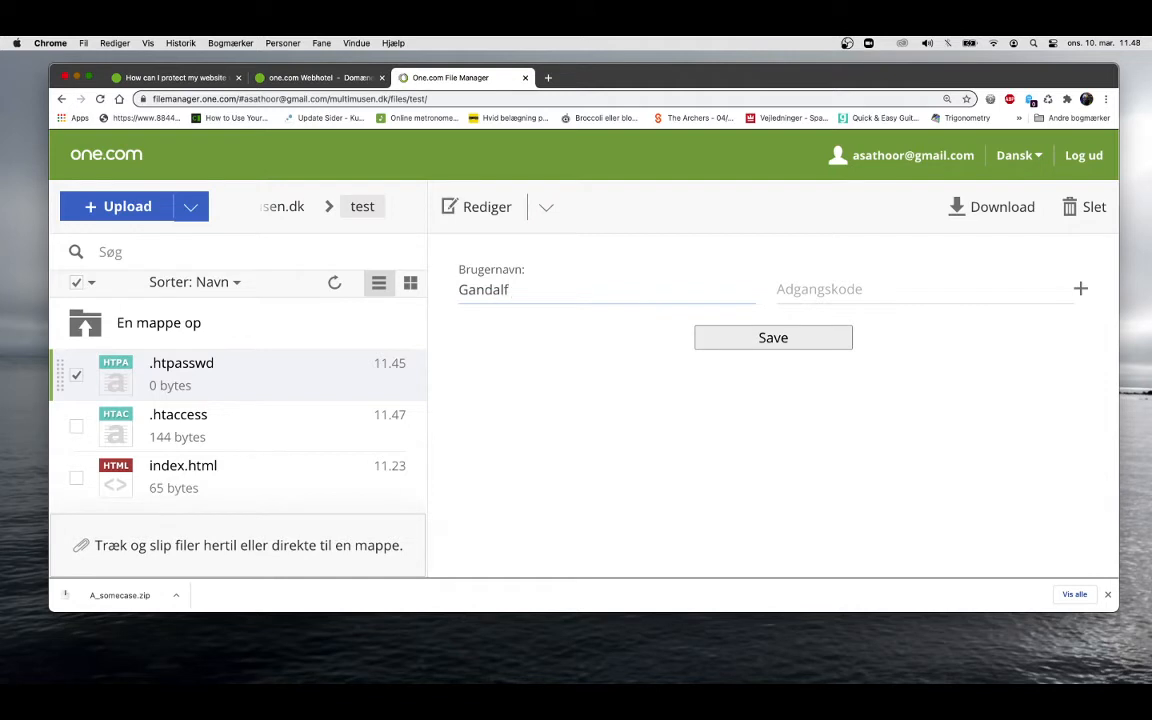
double_click(483, 289)
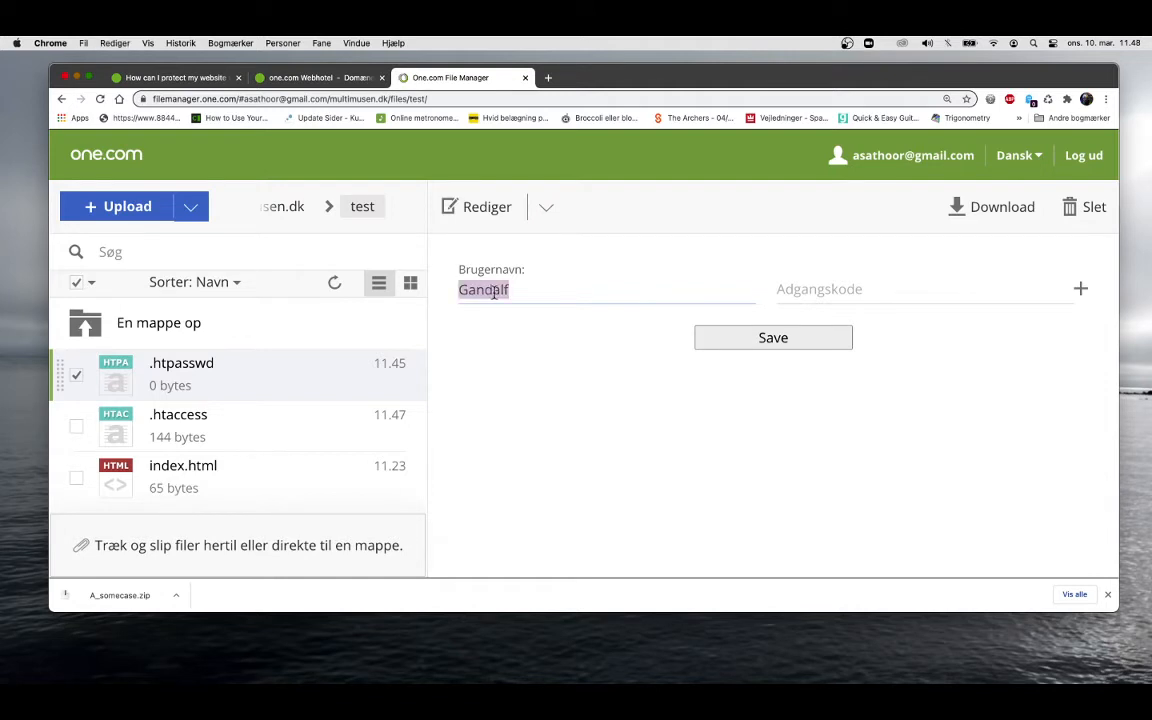
text(Gandalf)
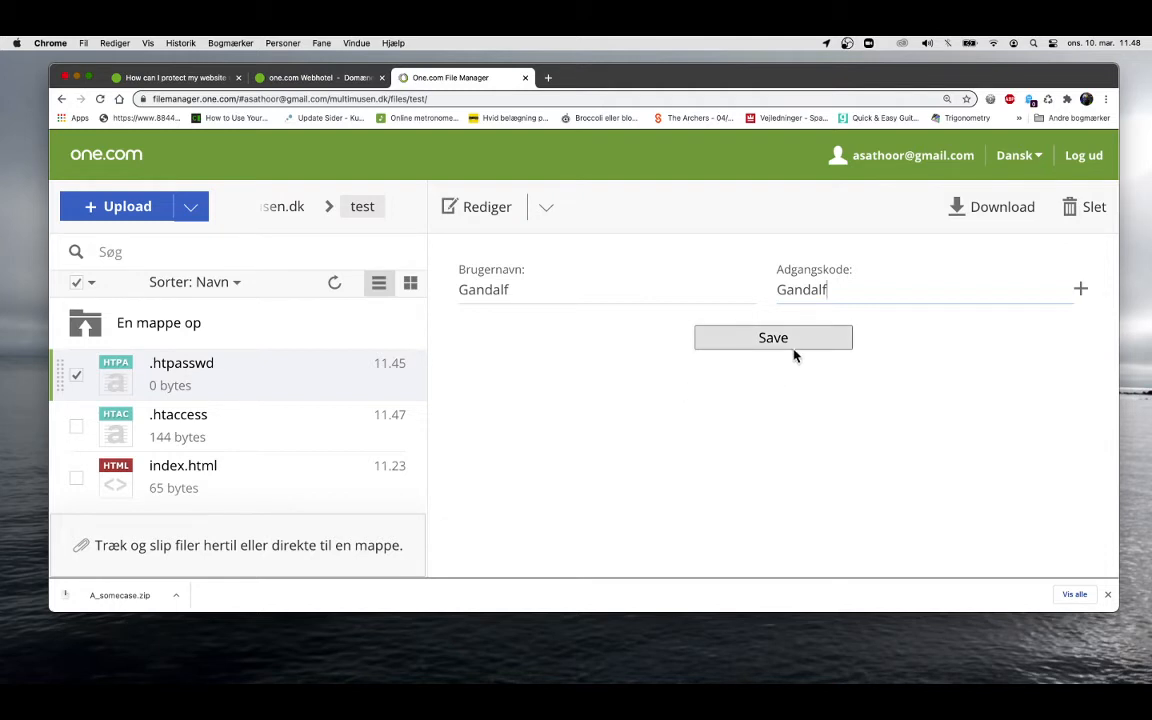
click(773, 337)
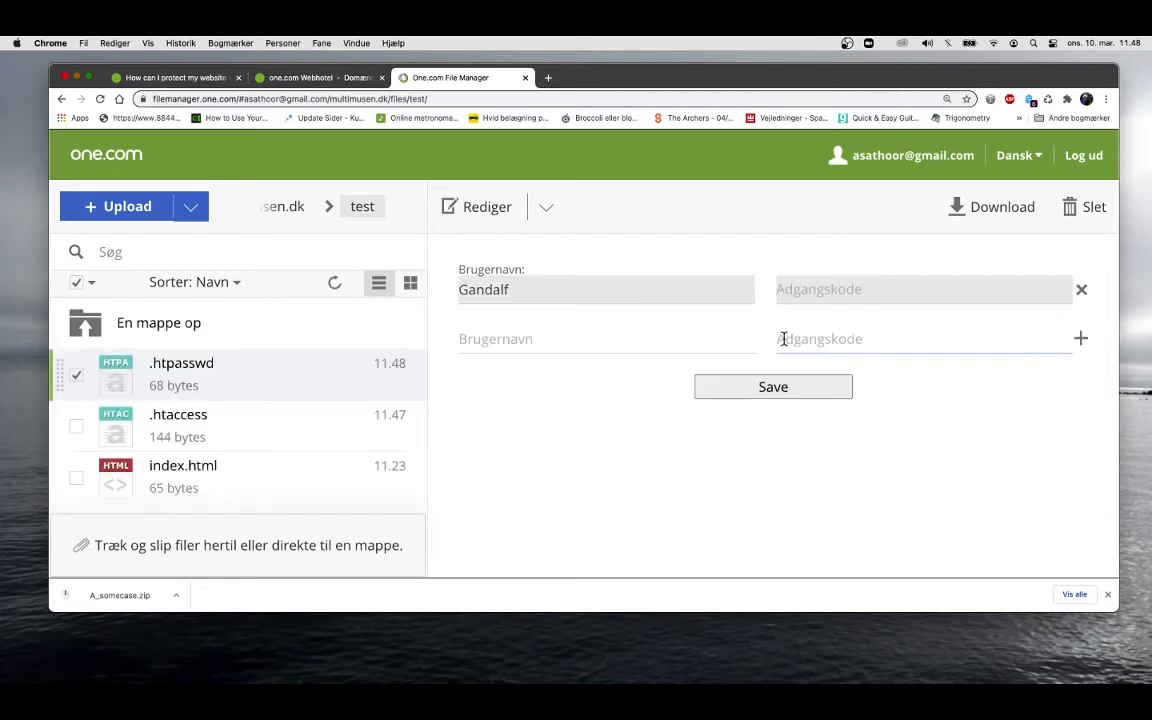
mouse_move(549, 440)
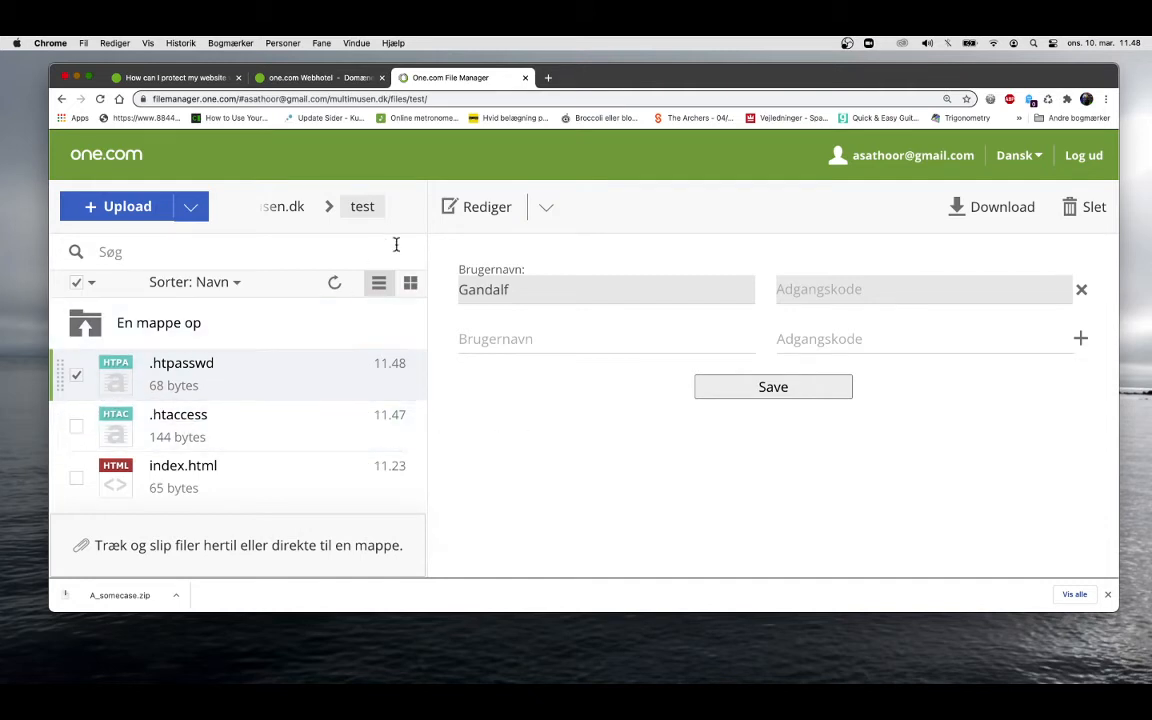
Step: View .htpasswd to confirm Gandalf's hashed password, then go back to the folder listing
double_click(181, 363)
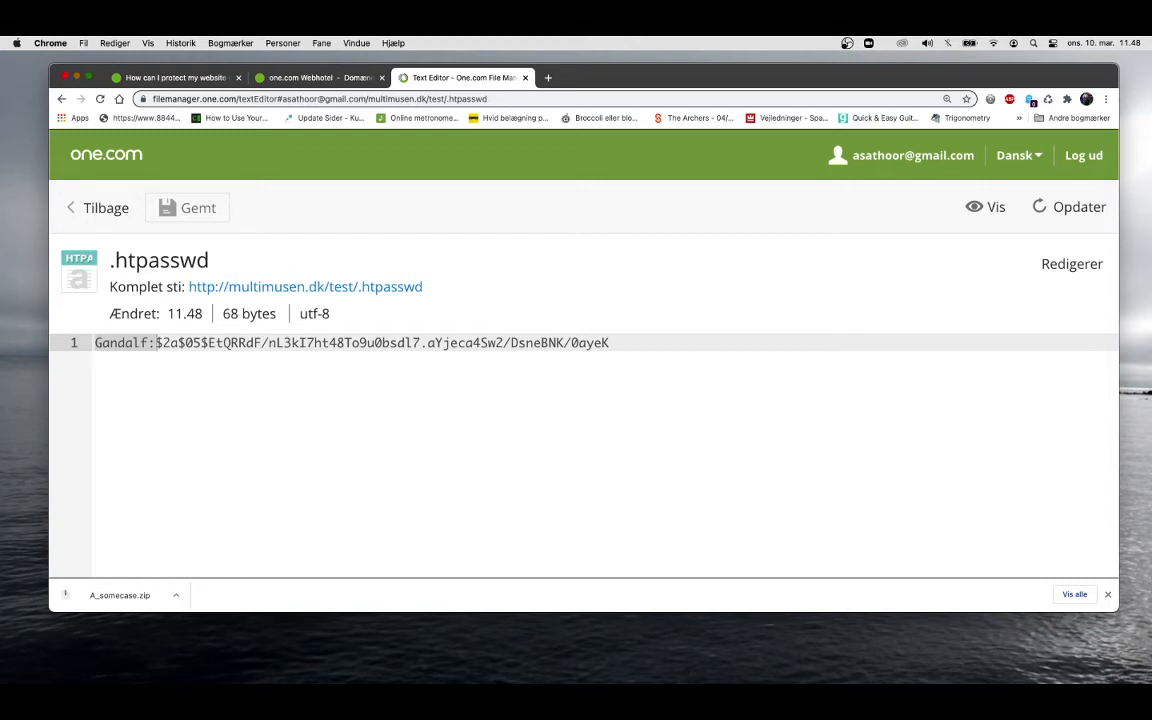
click(96, 208)
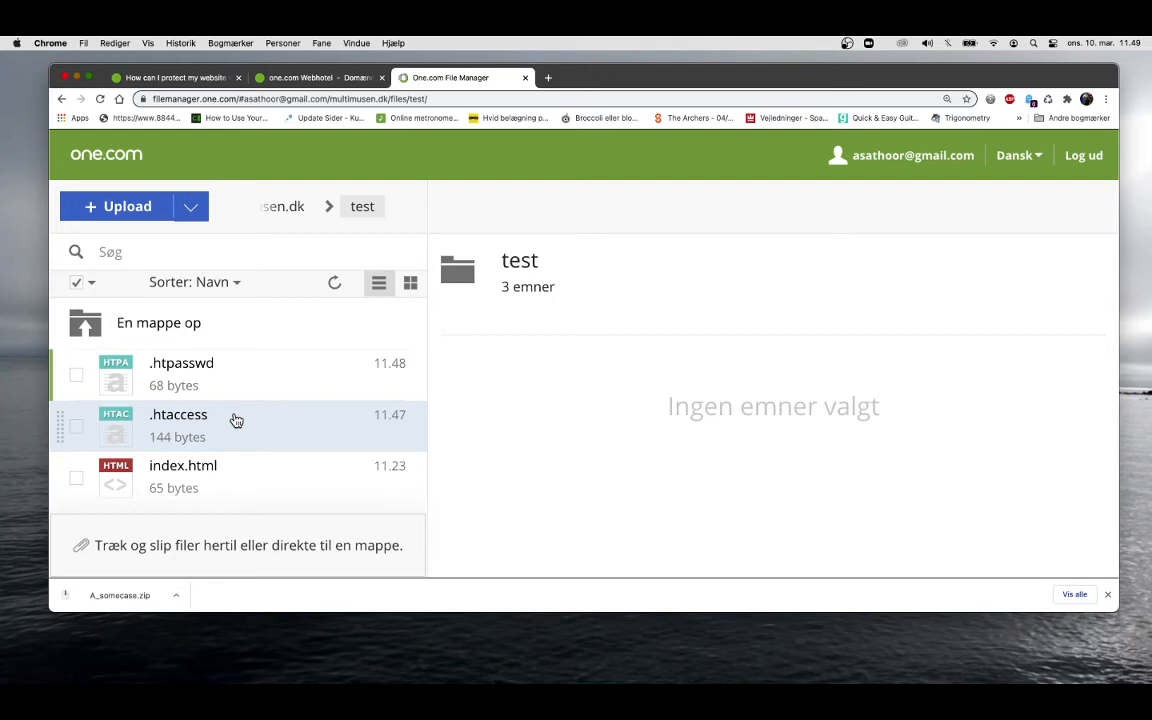
mouse_move(268, 482)
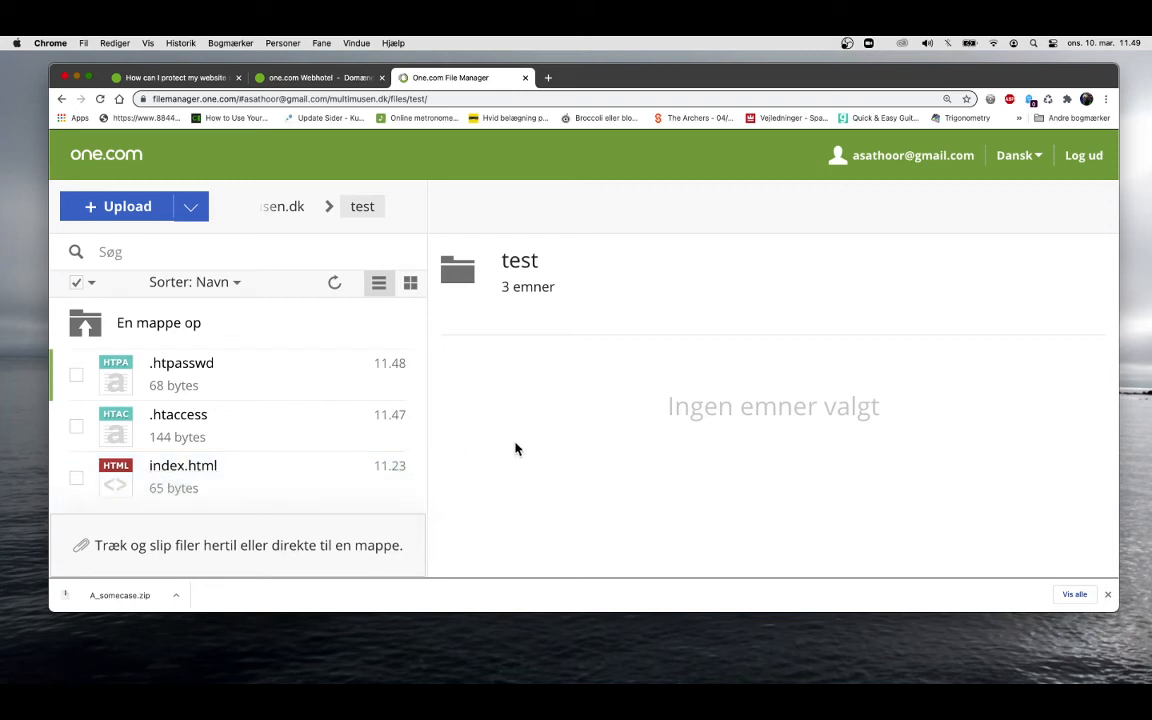
Step: Load multimusen.dk/test/index.html to bring up the login prompt
double_click(182, 466)
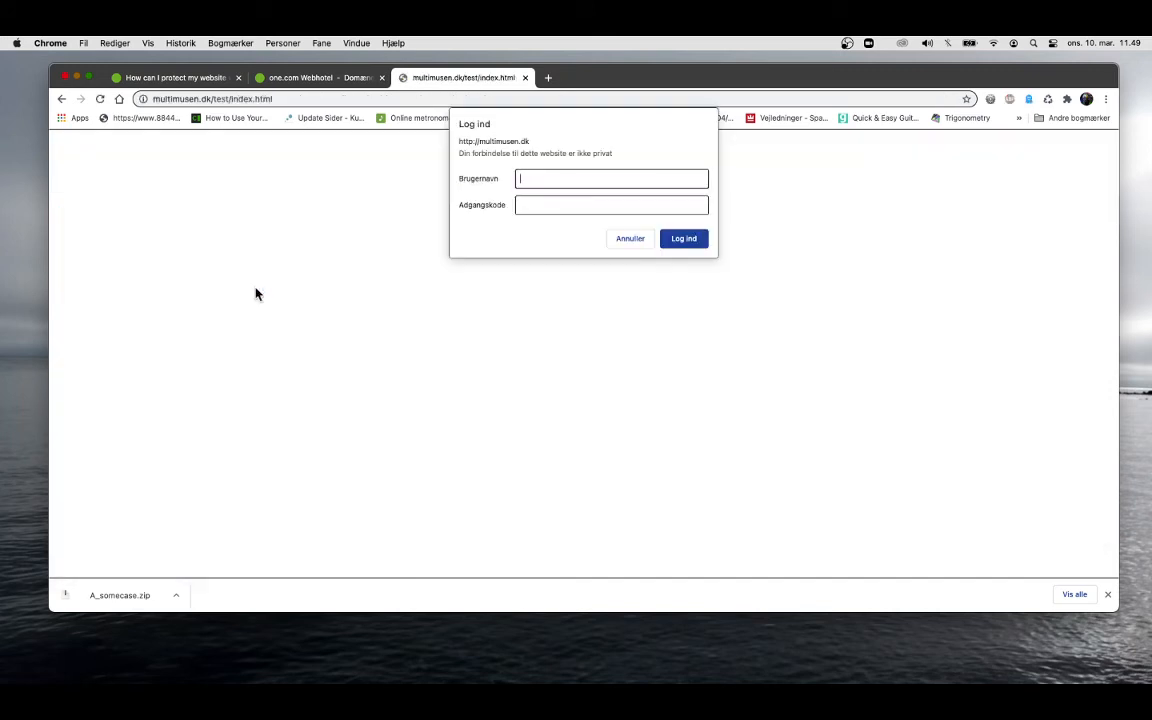
Step: Log in as Gandalf with the password to unlock the test page
text(Gandalf)
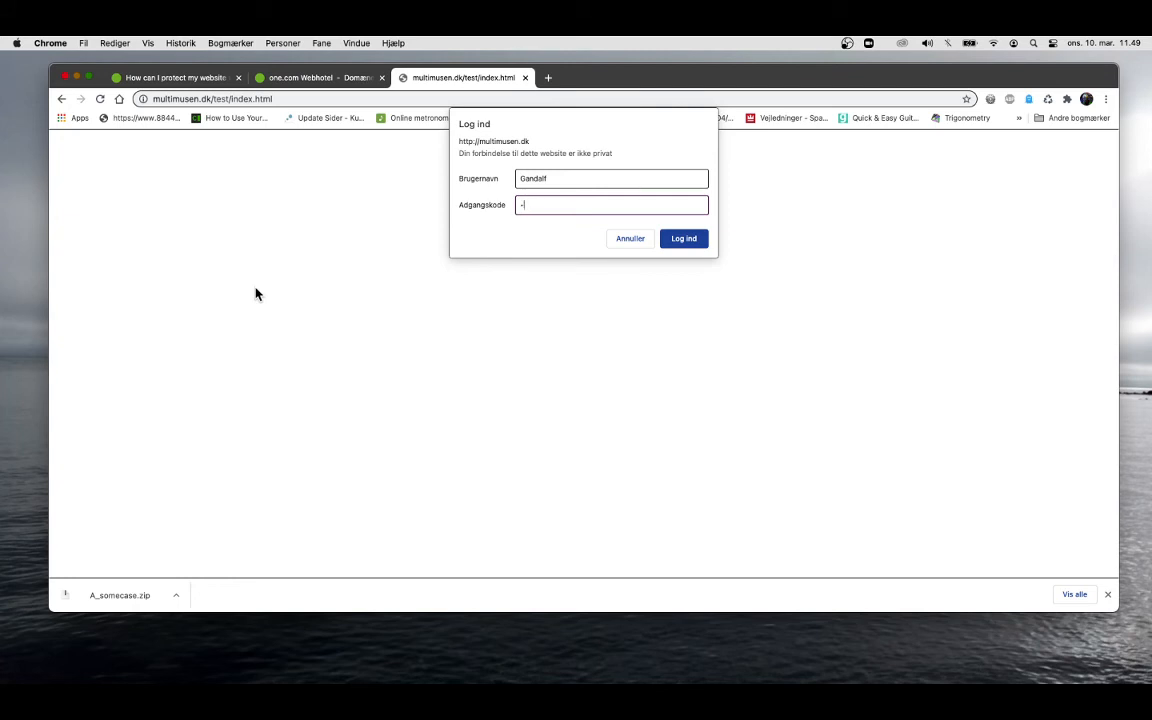
text(••••••)
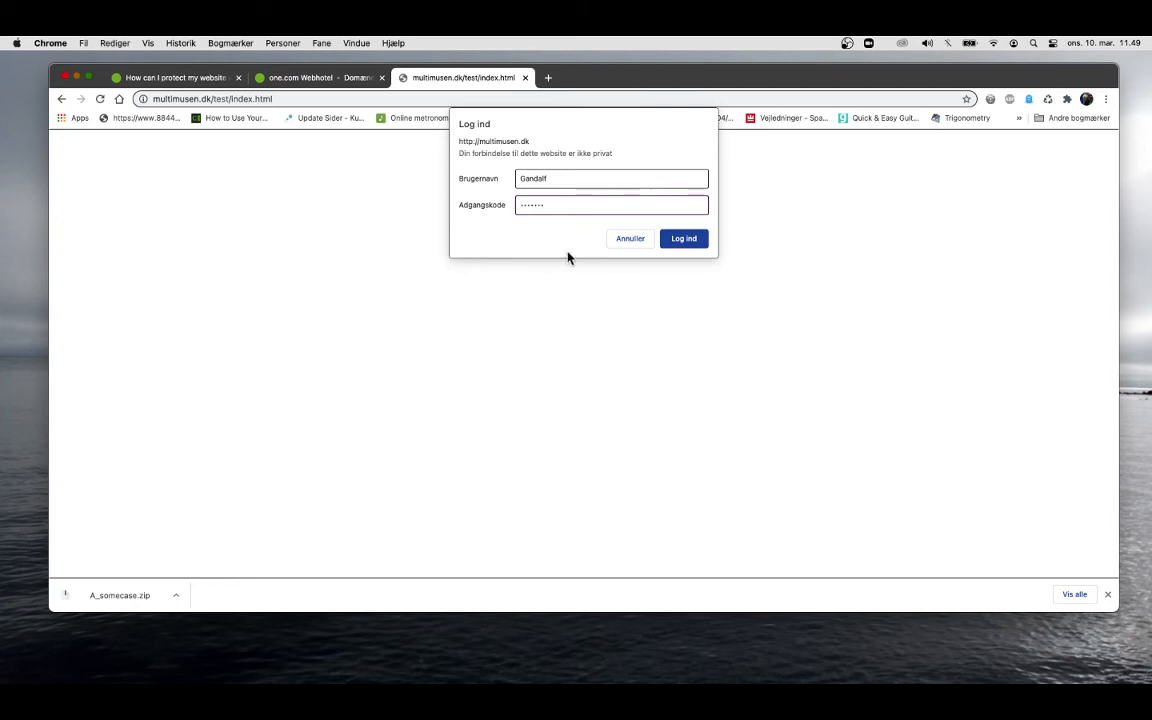
click(684, 238)
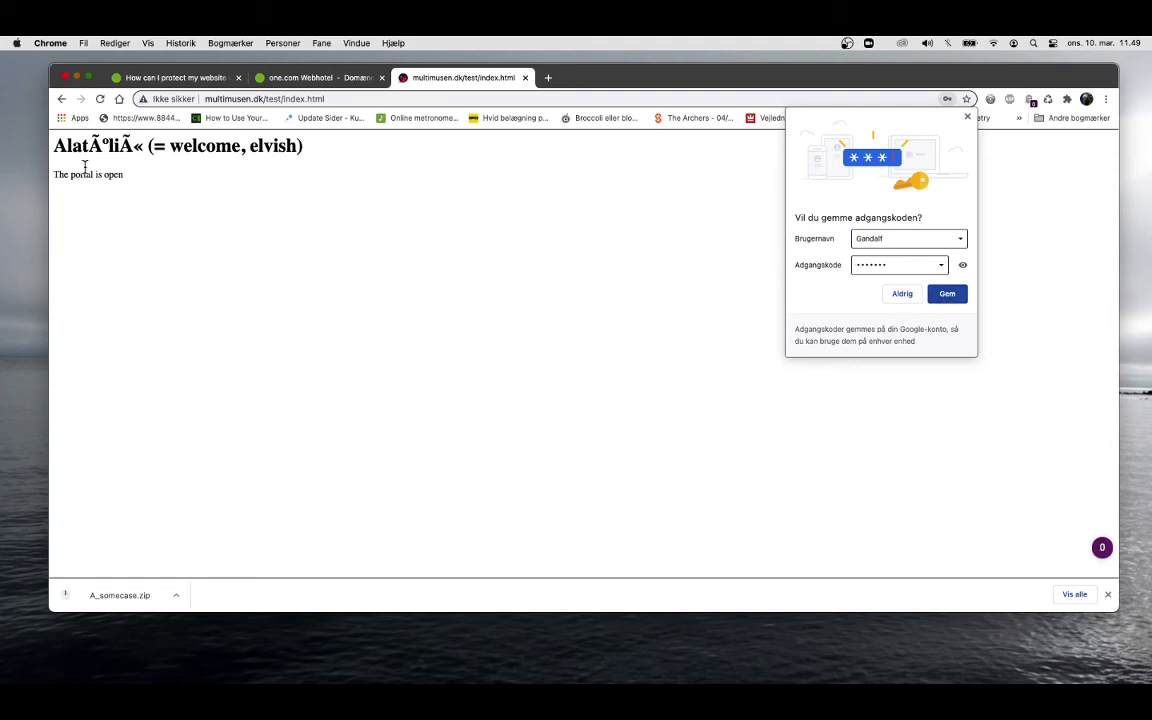
mouse_move(460, 133)
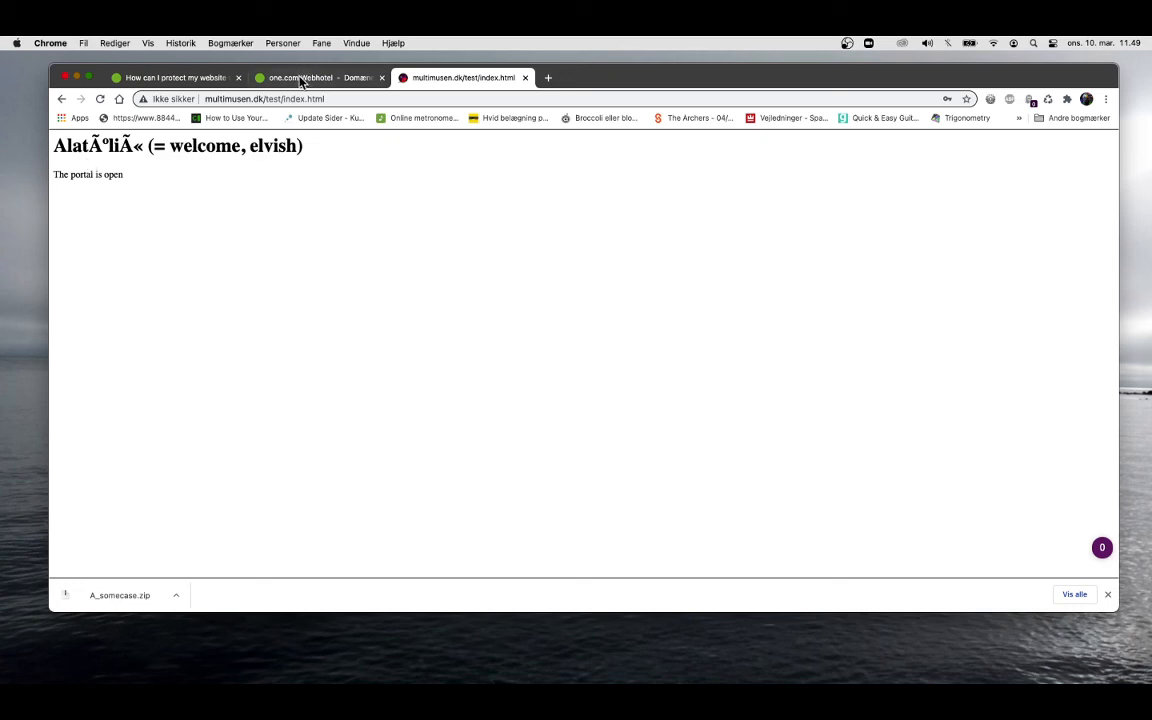
Step: Switch to the one.com Webhotel tab and back to the unlocked test page
click(320, 78)
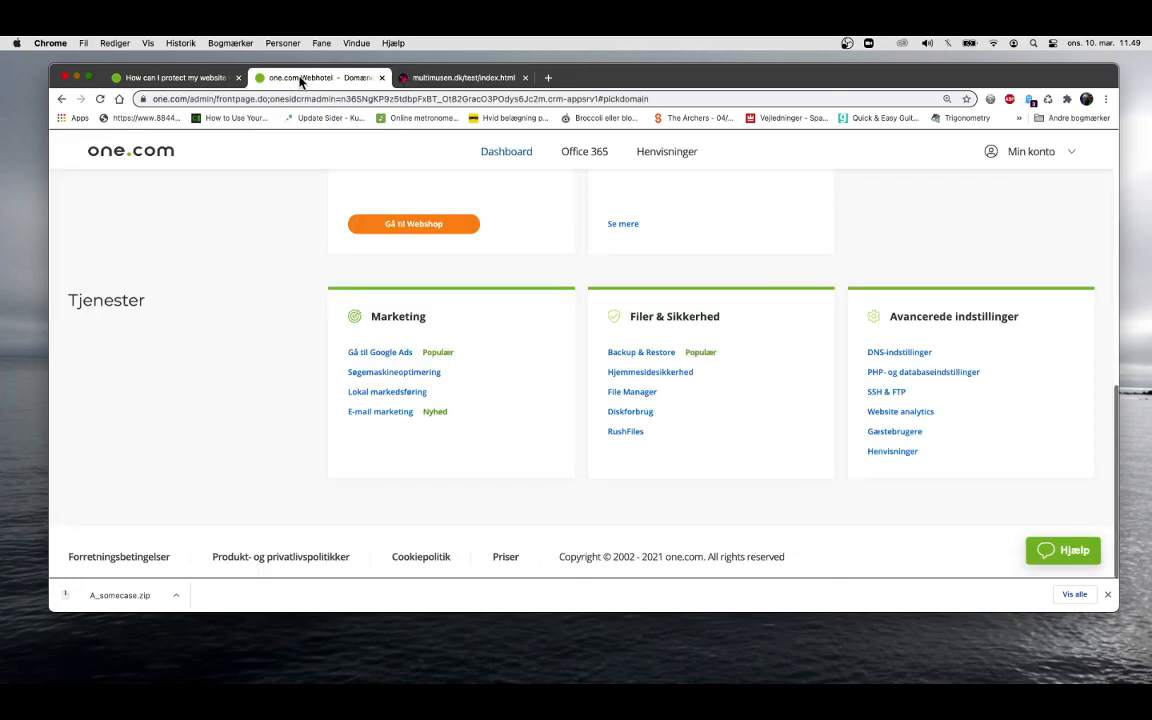
click(472, 78)
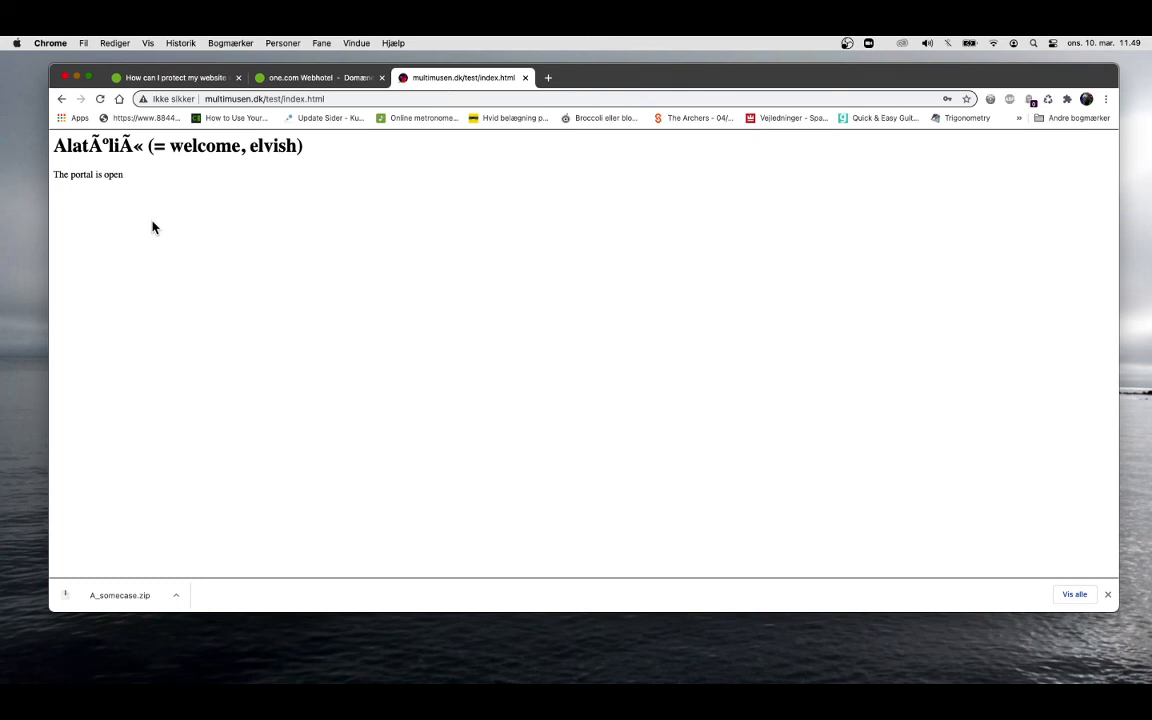